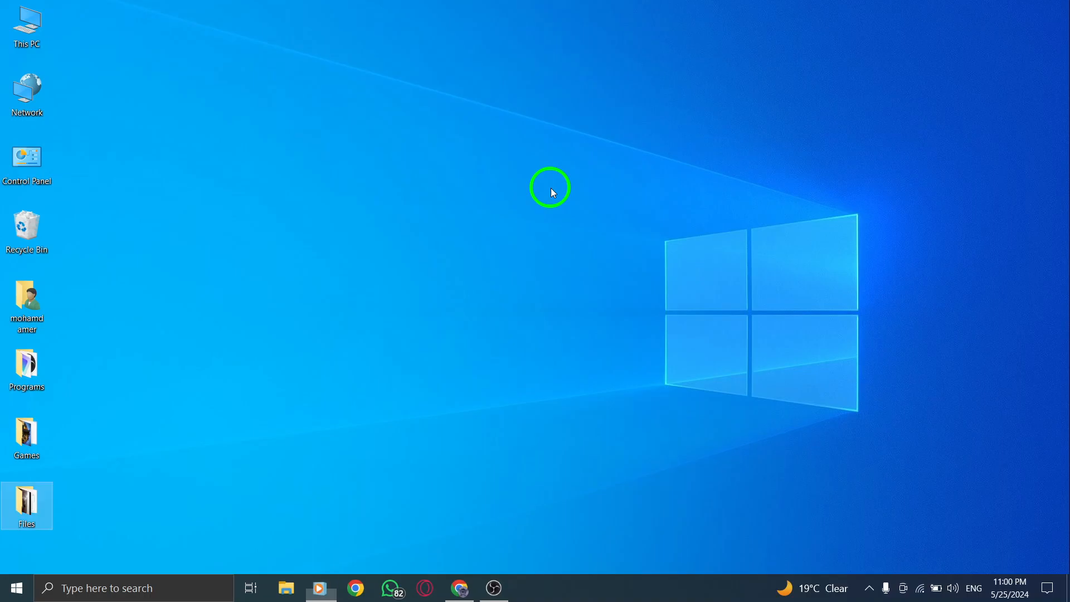
Show the Archived chats list containing Mie and the WhatsApp group.
click(390, 587)
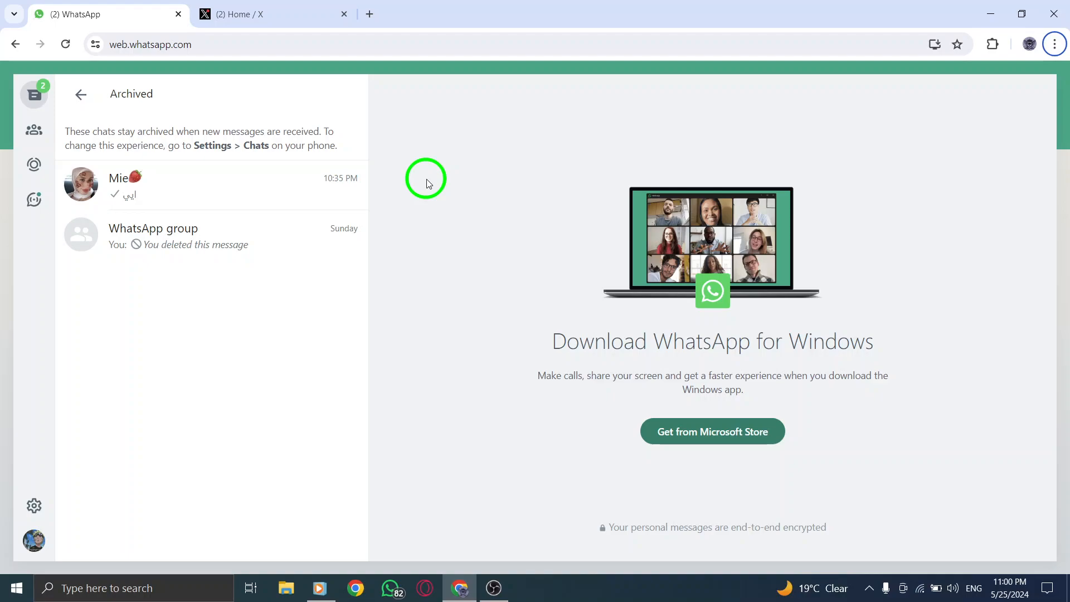
mouse_move(71, 235)
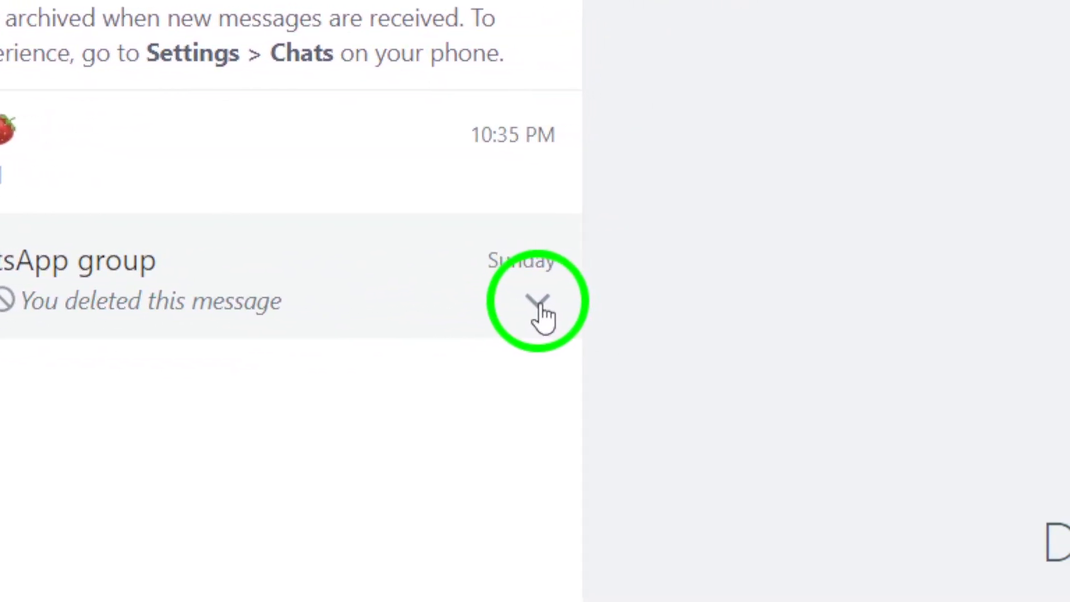
Unarchive the WhatsApp group chat from its dropdown so it returns to the main chat list.
click(543, 300)
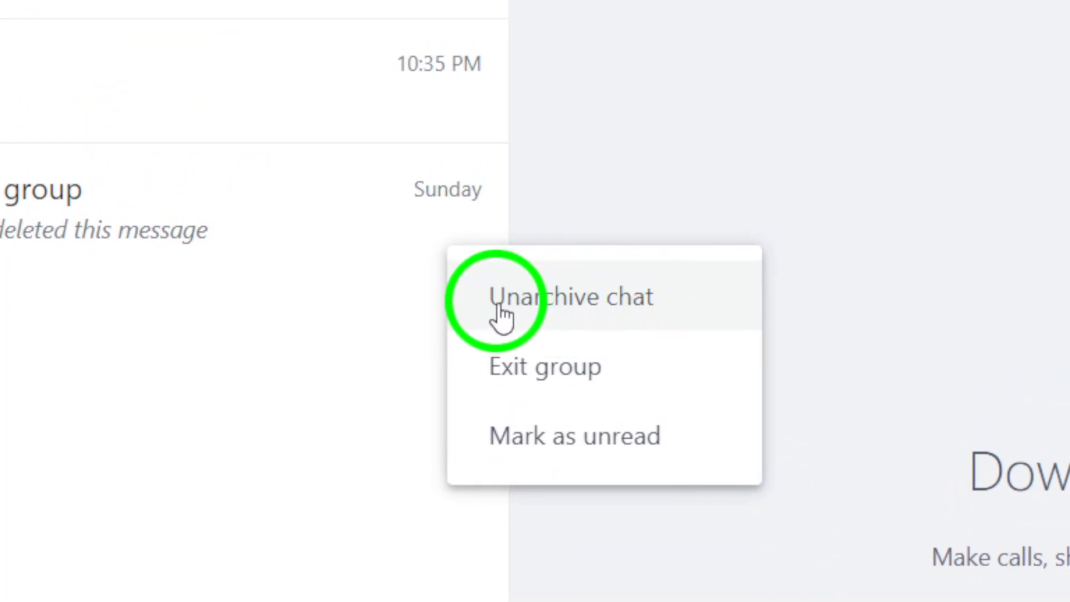
click(573, 298)
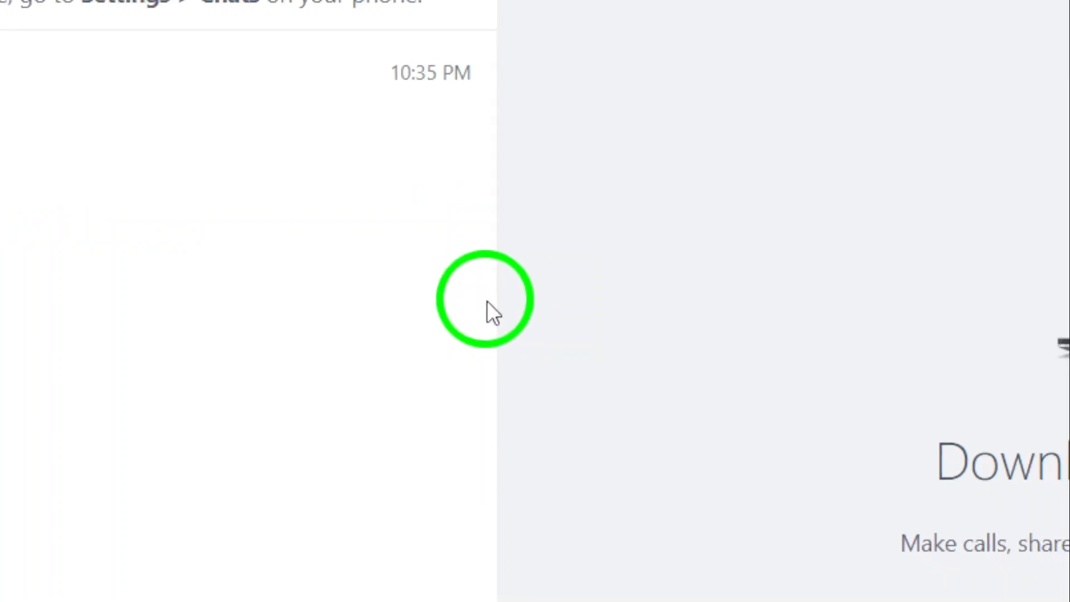